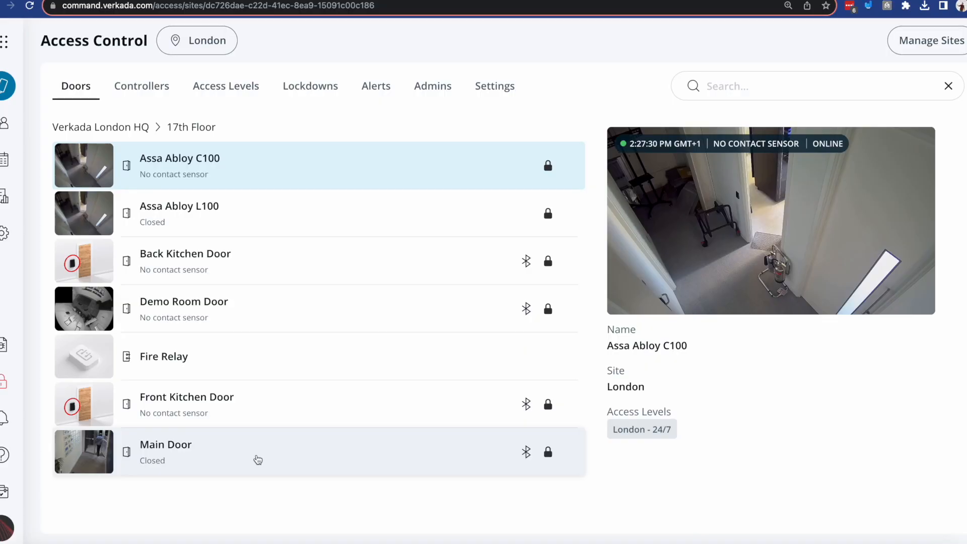
Step: View the Main Door's event feed for the past 7 days at the London site
{"action": "left_click", "coordinate": [165, 444]}
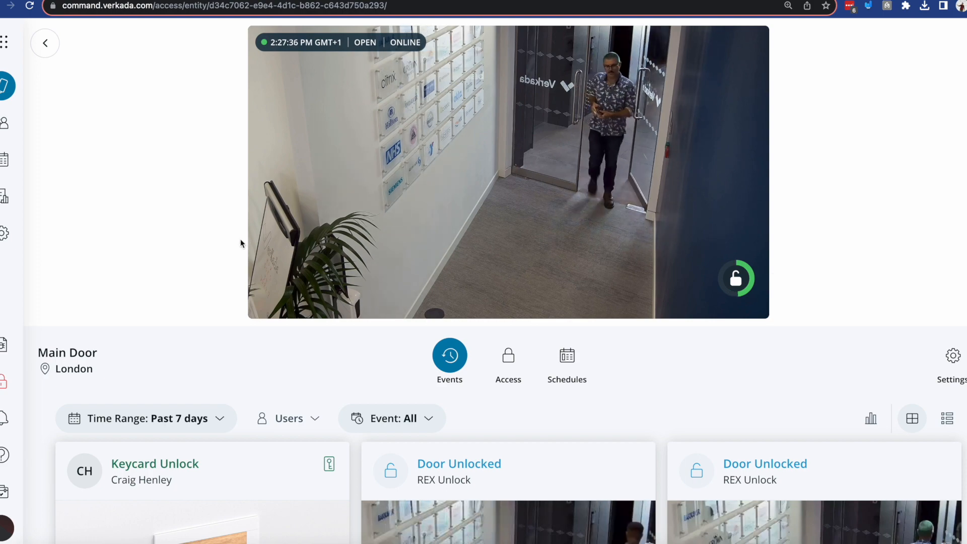
{"action": "scroll", "scroll_direction": "down", "scroll_amount": 3}
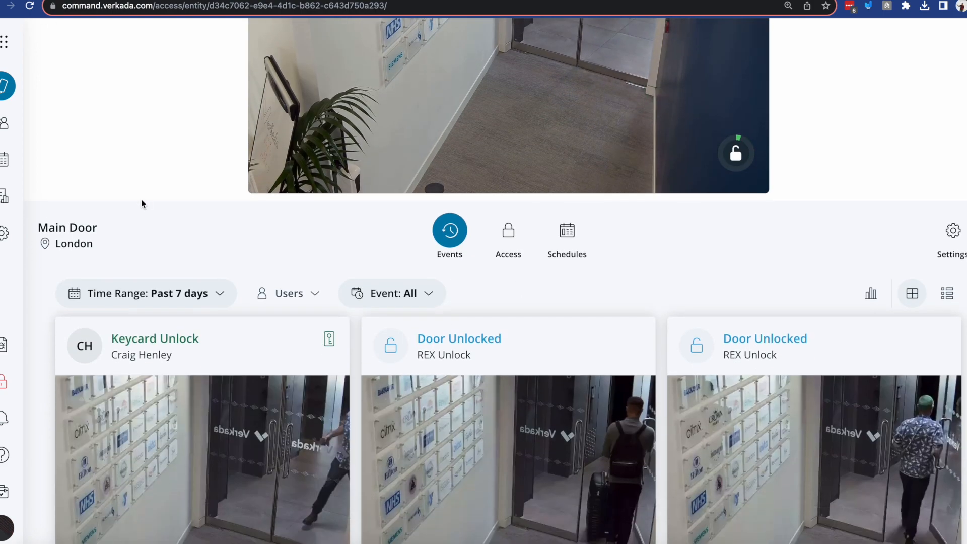
Step: Browse the Main Door feed's event-type filter list, from Door Held Open through Fire Alarm Released
{"action": "left_click", "coordinate": [391, 292]}
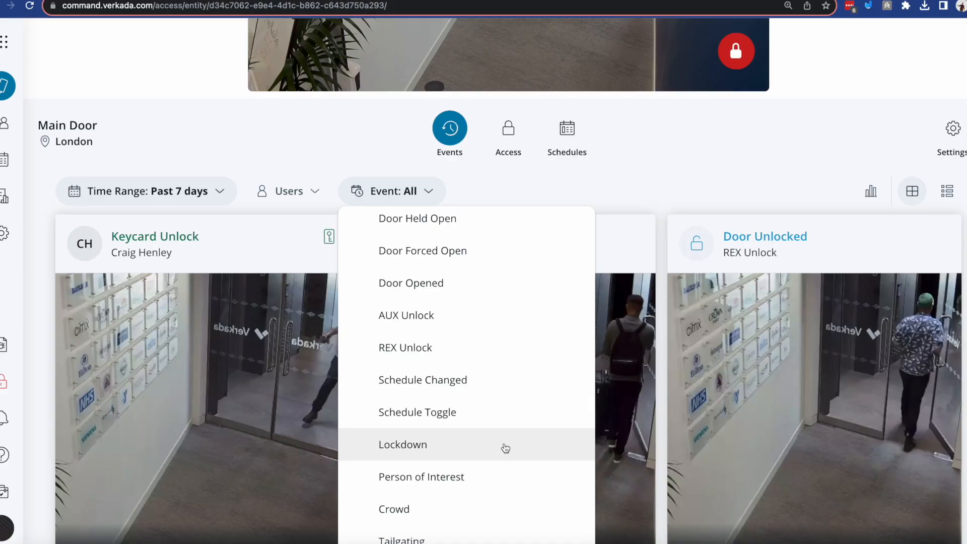
{"action": "scroll", "scroll_direction": "down", "scroll_amount": 3}
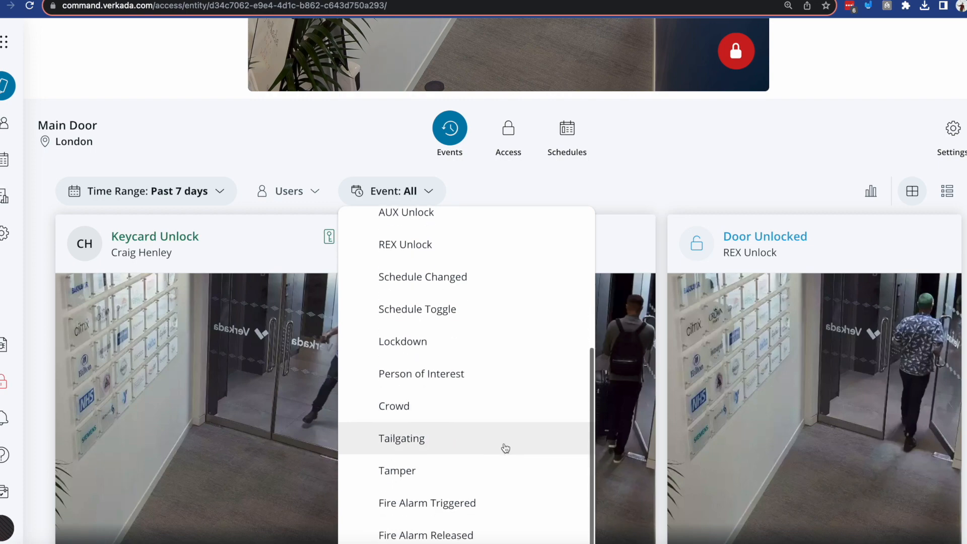
{"action": "mouse_move", "coordinate": [296, 134]}
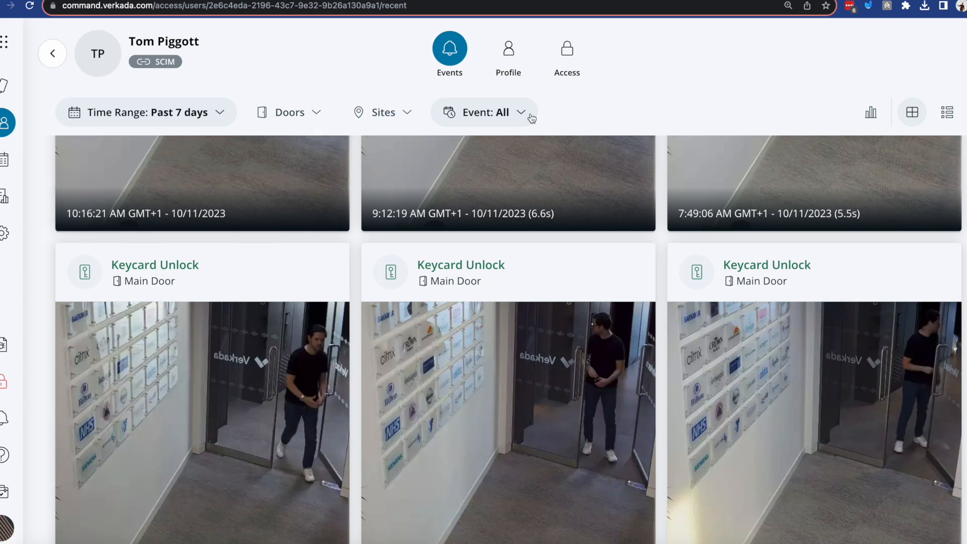
Step: Review this user's event-type filter choices, then move on to the Reports events table
{"action": "left_click", "coordinate": [484, 112]}
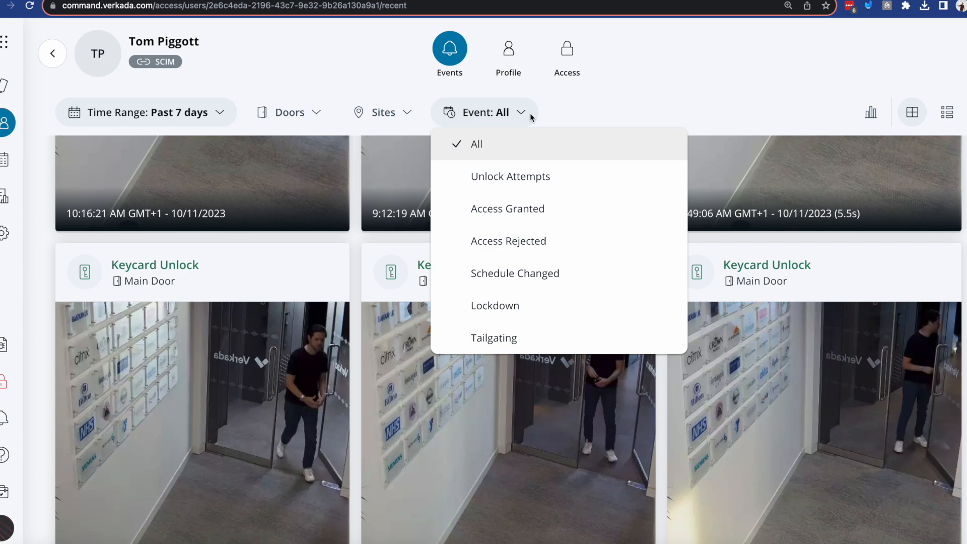
{"action": "left_click", "coordinate": [565, 49]}
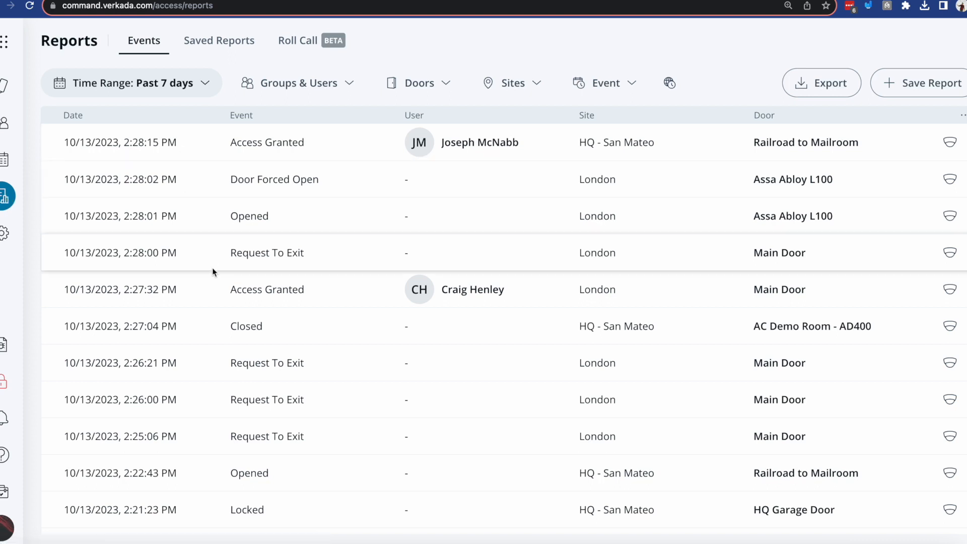
{"action": "left_click", "coordinate": [131, 82]}
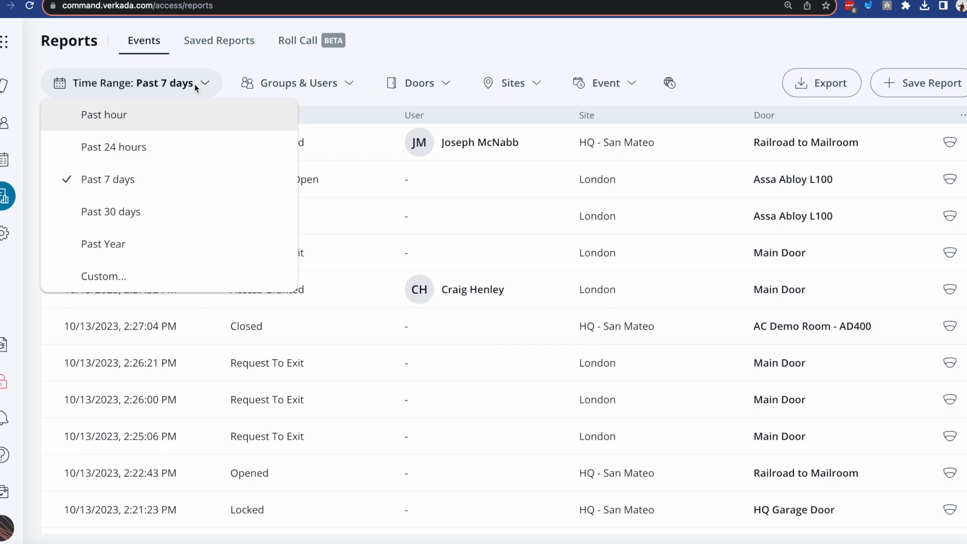
{"action": "mouse_move", "coordinate": [344, 92]}
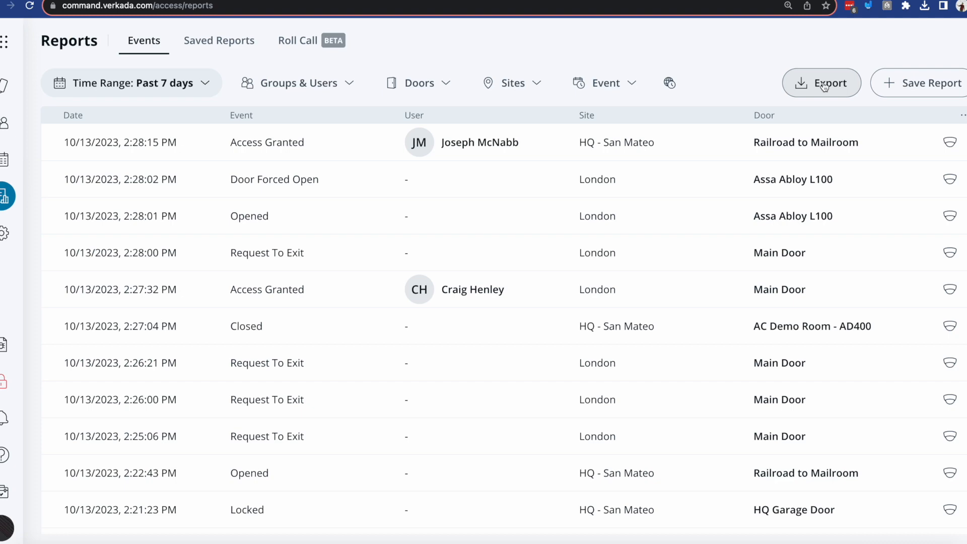
Step: Save the events report as 'Test dimi' covering the past 7 days and all events
{"action": "left_click", "coordinate": [924, 83]}
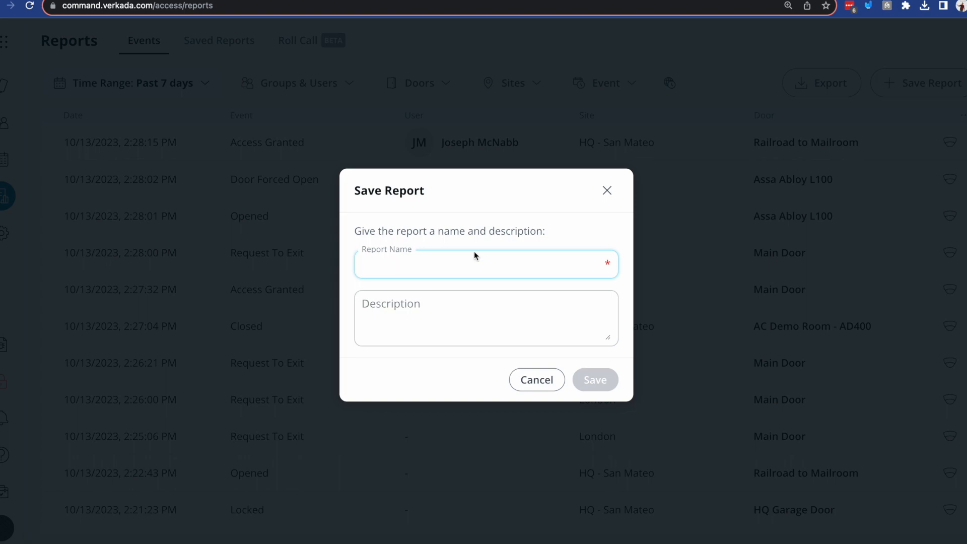
{"action": "type", "text": "Test d"}
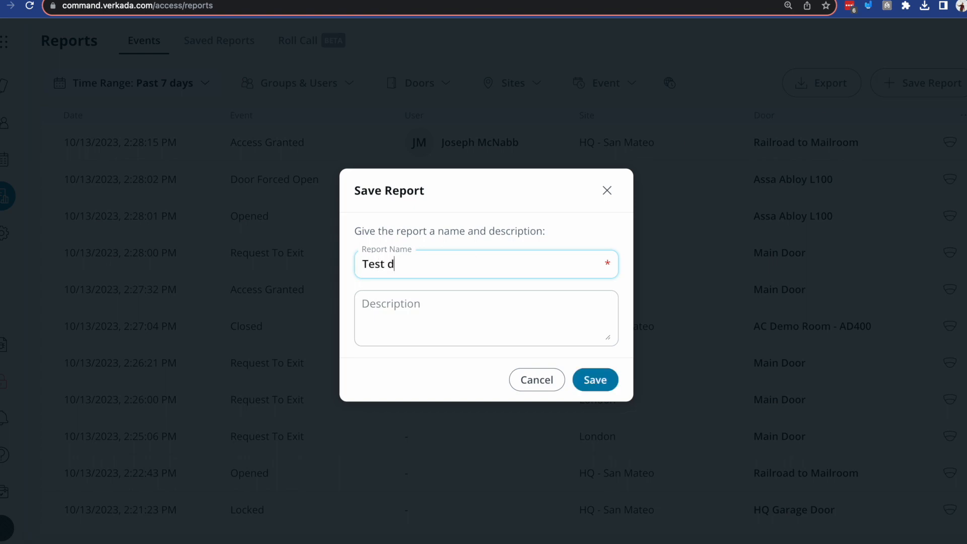
{"action": "left_click", "coordinate": [594, 380]}
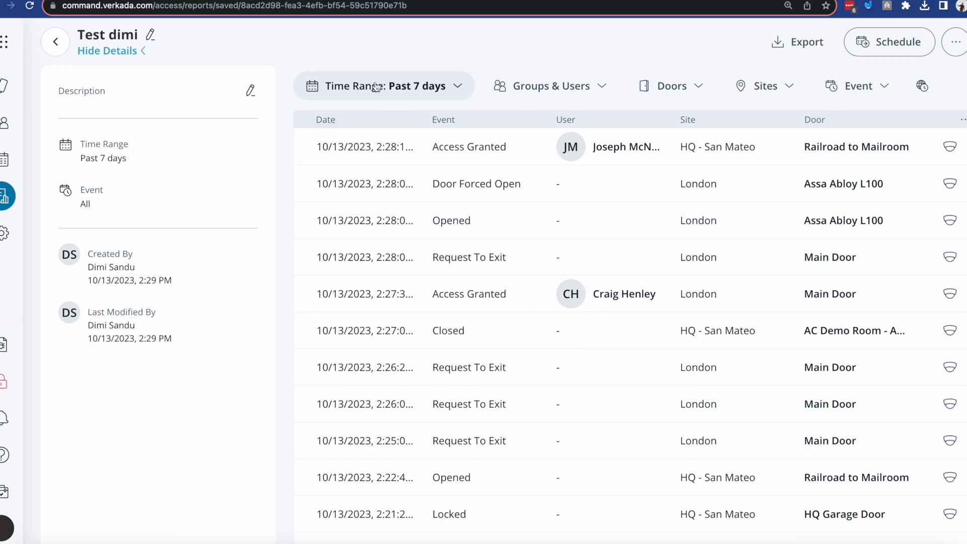
{"action": "mouse_move", "coordinate": [889, 42]}
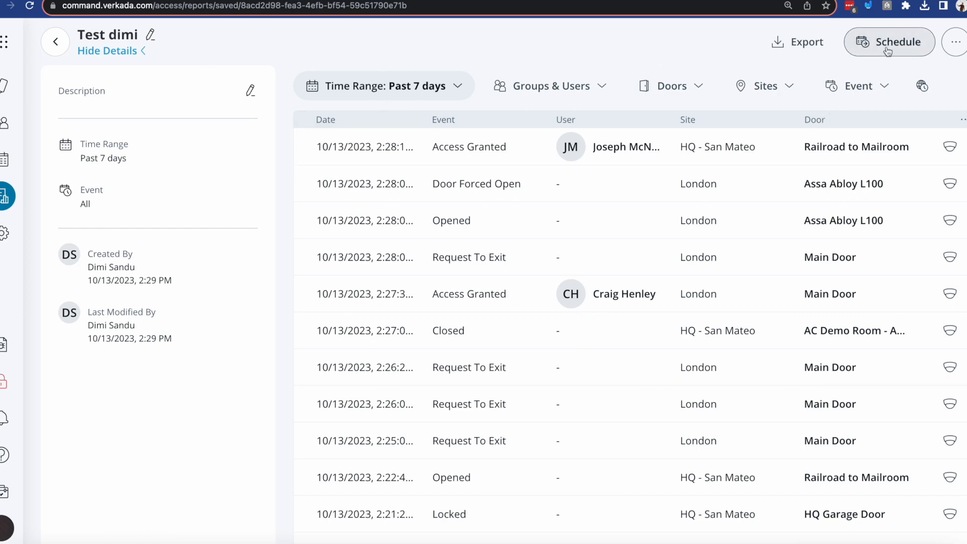
Step: Review the saved report's delivery schedule: frequency Never, no recipients
{"action": "left_click", "coordinate": [889, 42]}
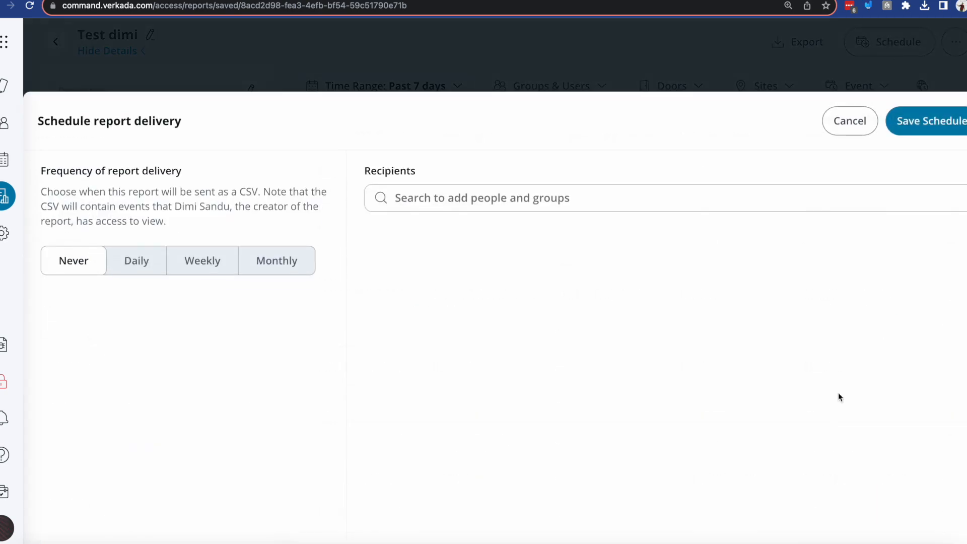
{"action": "left_click", "coordinate": [481, 197]}
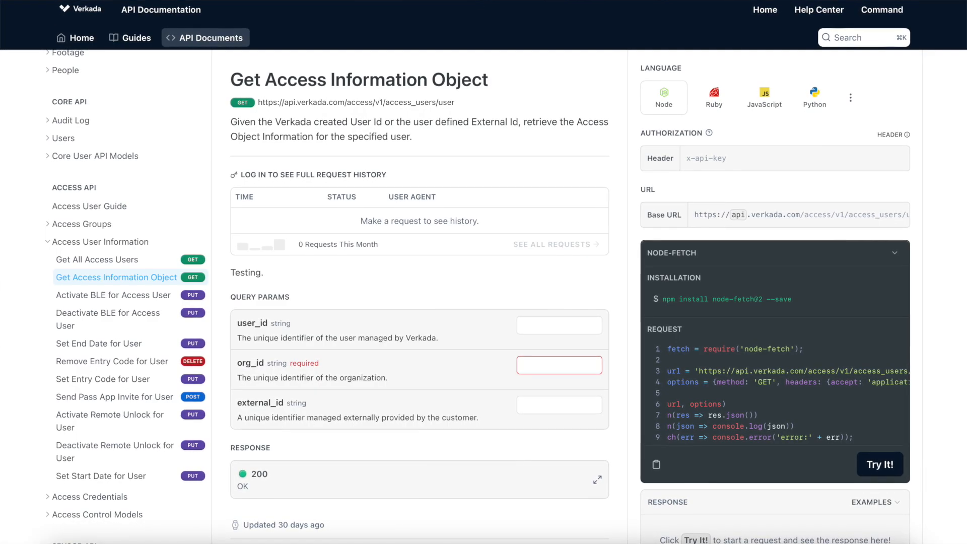
Step: Read the Get Access Information Object endpoint's query parameters and sample request
{"action": "scroll", "scroll_direction": "down", "scroll_amount": 3}
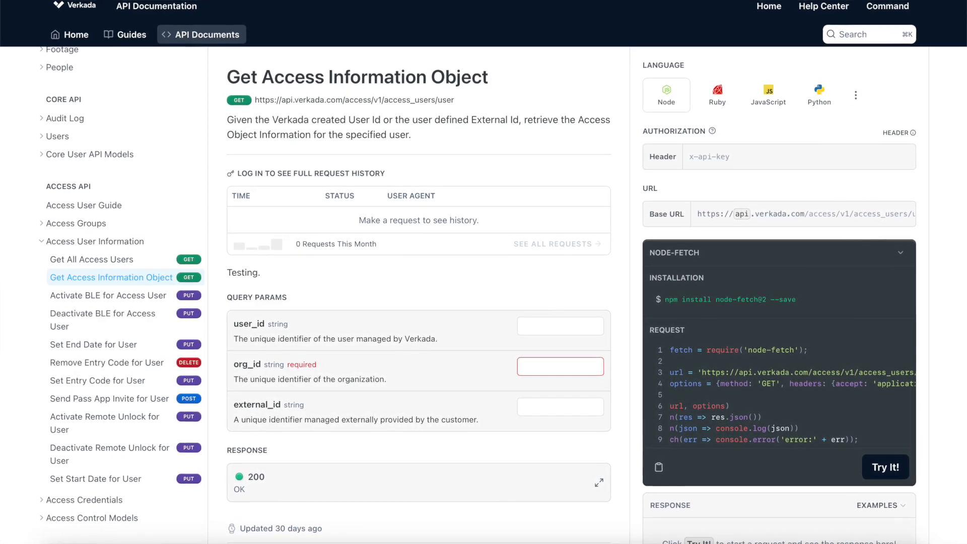